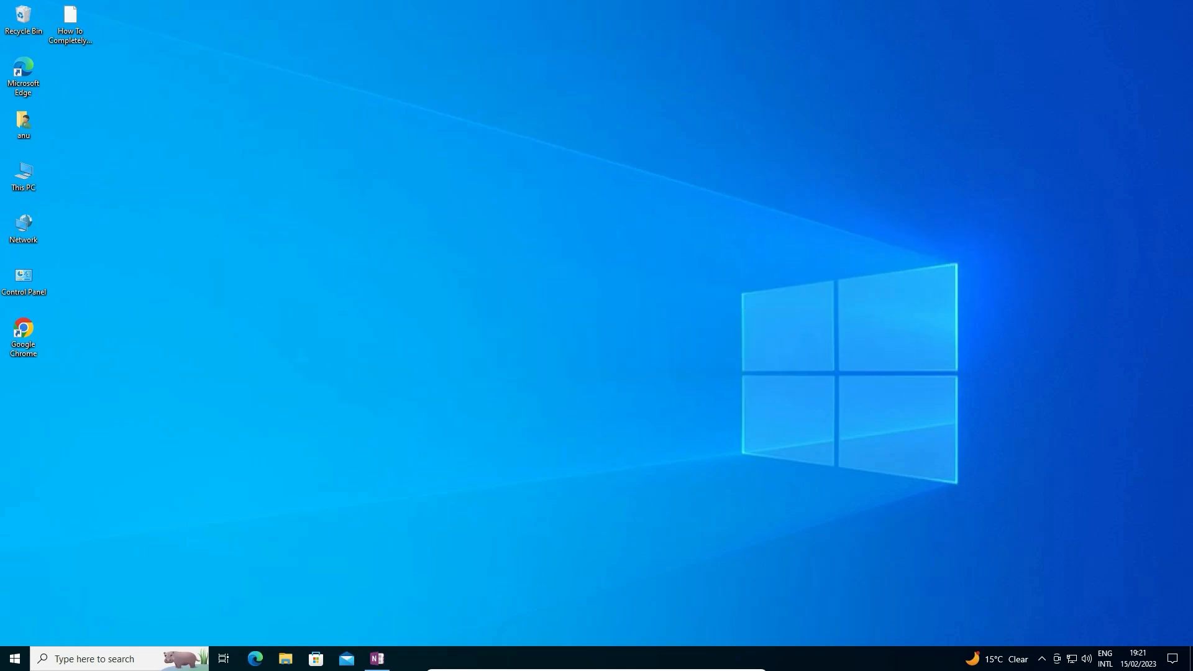
Search Start for 'not', then select the DISM Notepad Remove-Capability command in OneNote
{"action": "left_click", "coordinate": [14, 658]}
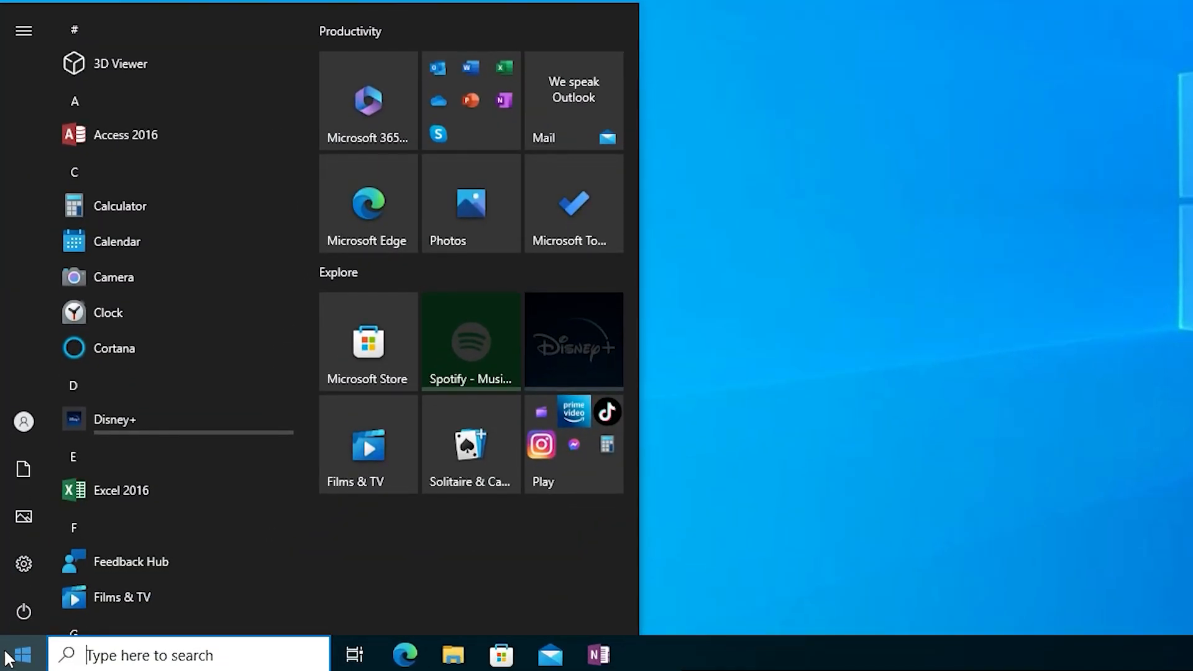
{"action": "type", "text": "not"}
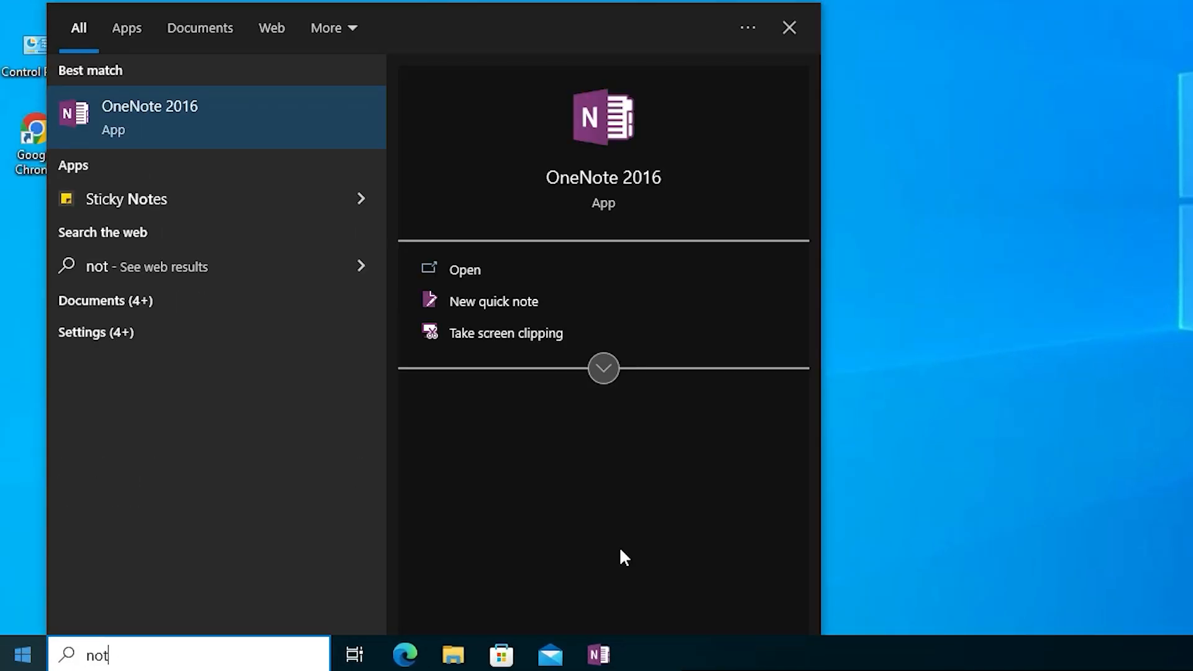
{"action": "mouse_move", "coordinate": [302, 305]}
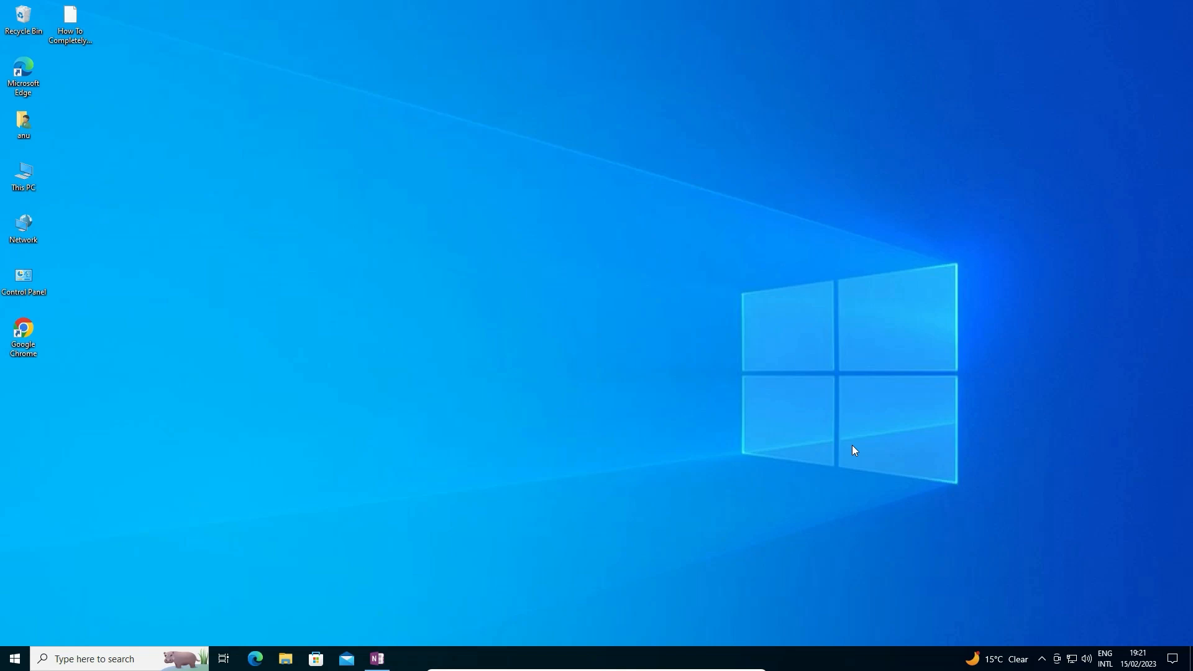
{"action": "mouse_move", "coordinate": [394, 654]}
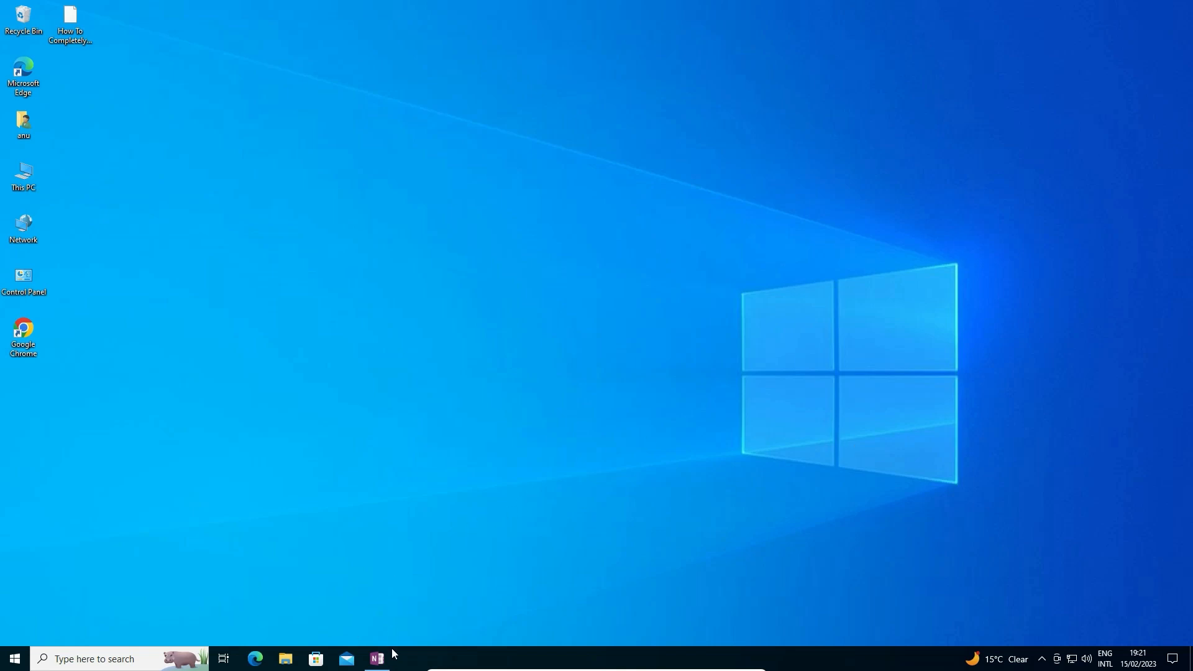
{"action": "left_click", "coordinate": [374, 659]}
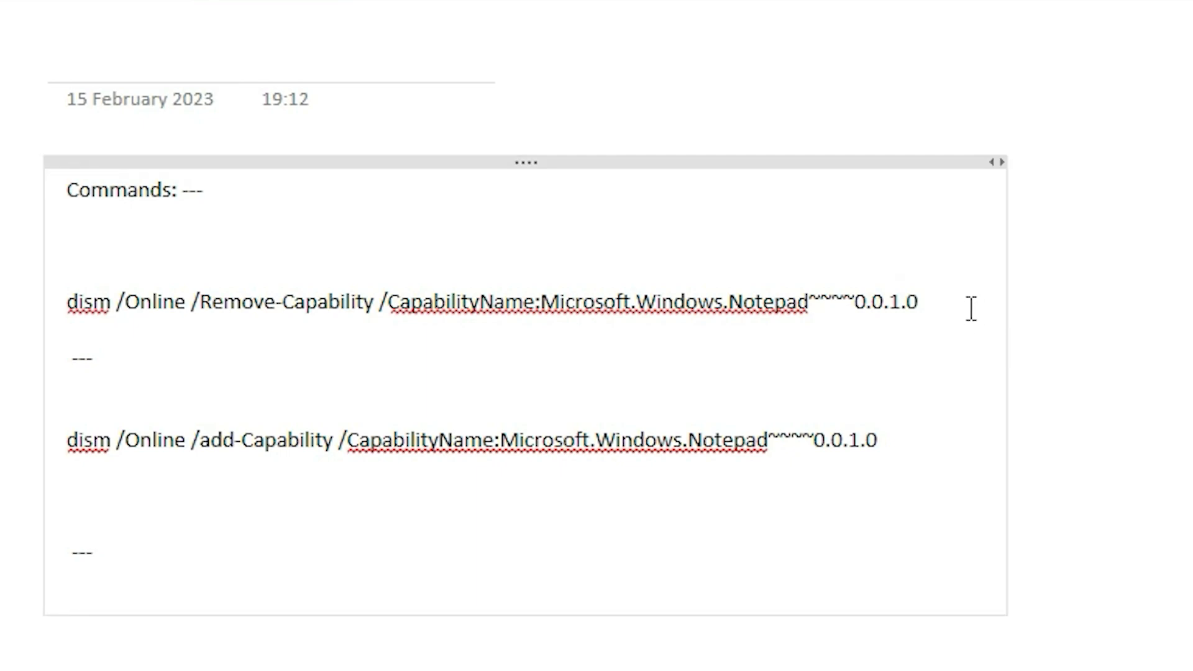
{"action": "triple_click", "coordinate": [457, 301]}
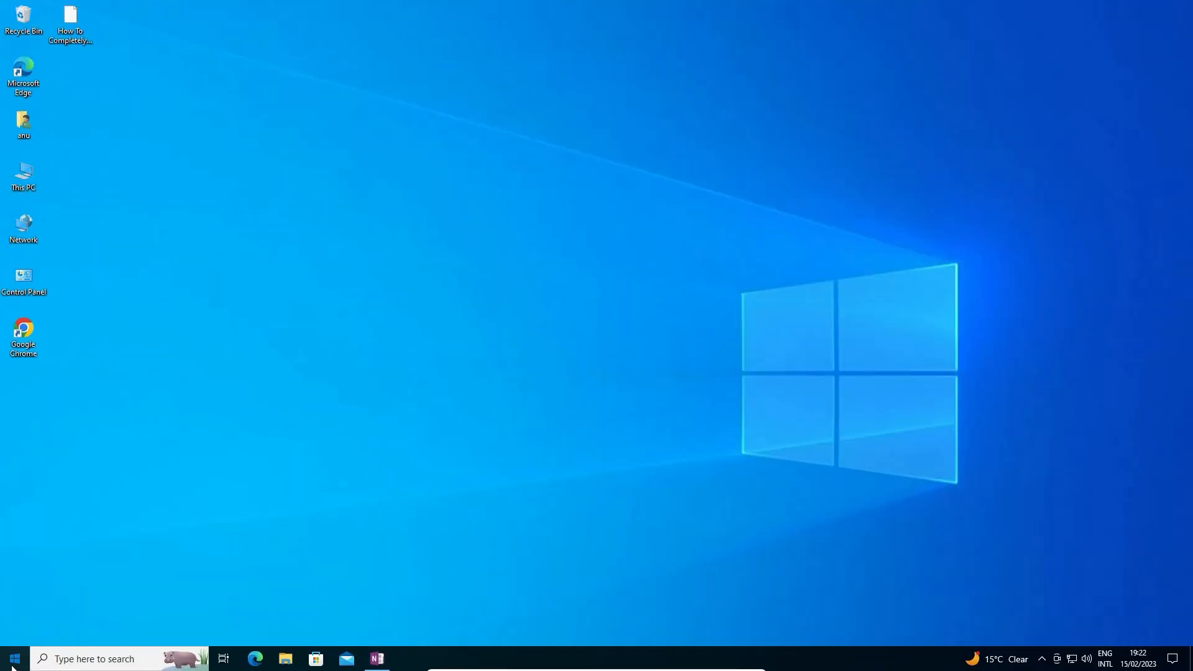
Launch Command Prompt from a 'cm' search as administrator, approving the UAC prompt
{"action": "type", "text": "cmd"}
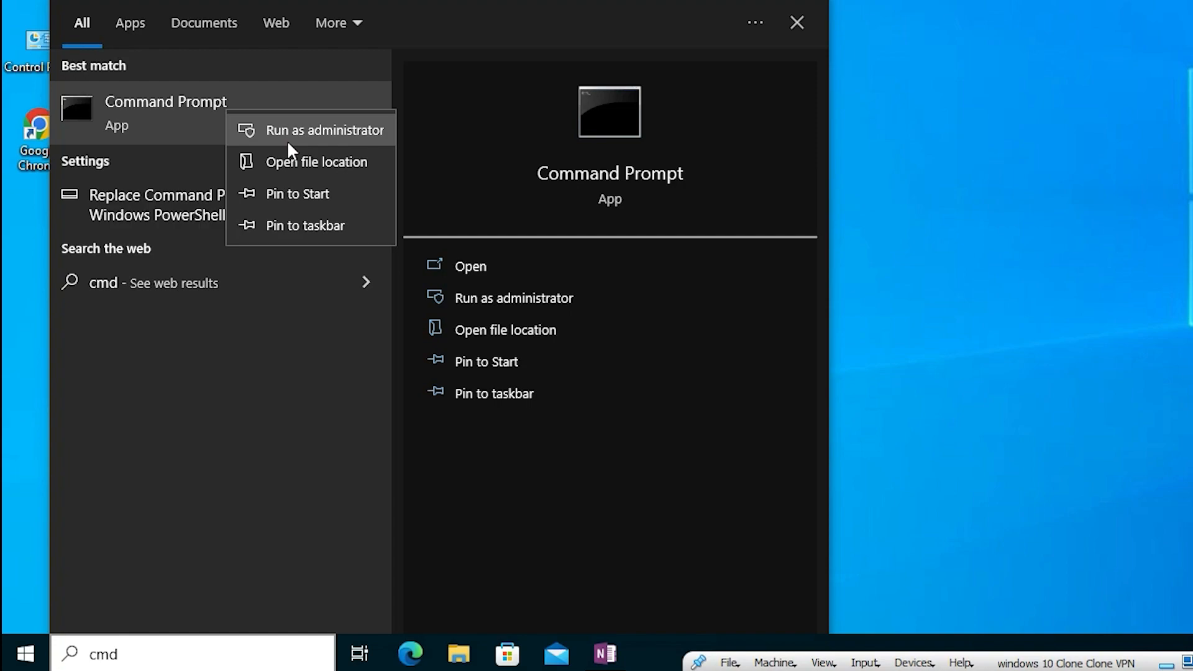
{"action": "left_click", "coordinate": [325, 130]}
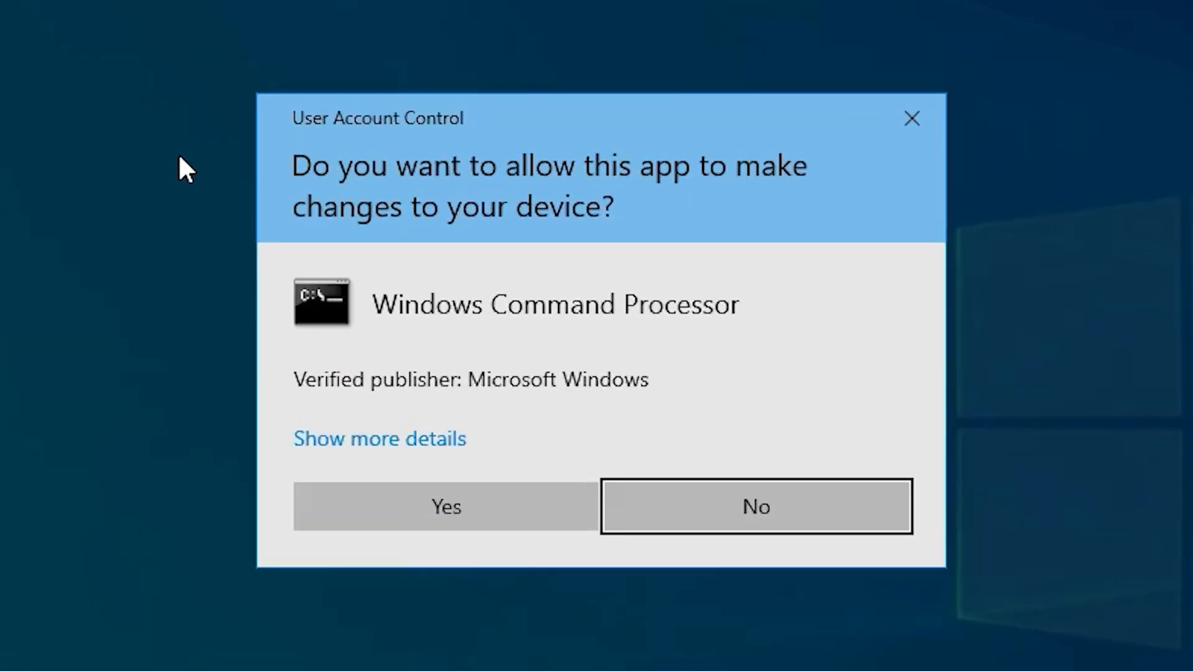
{"action": "left_click", "coordinate": [445, 505]}
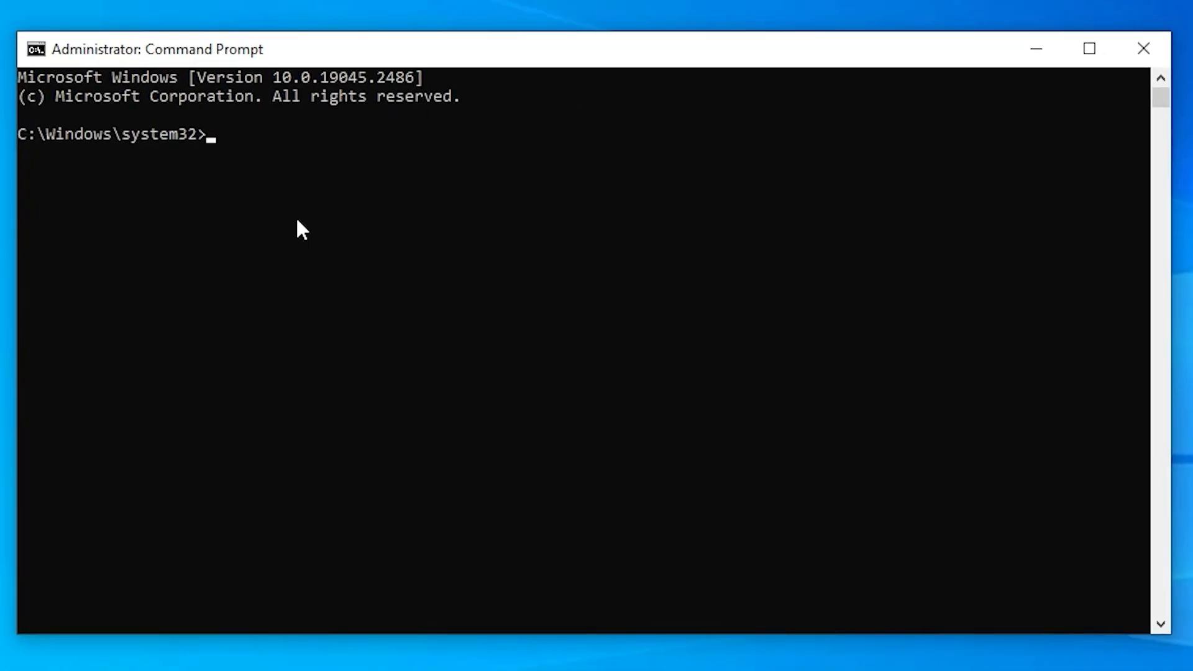
Run 'dism /Online /Remove-Capability /CapabilityName:Microsoft.Windows.Notepad~~~~0.0.1.0', which fails with error 87
{"action": "type", "text": "dism /Online /Remove-Capability /CapabilityName:Microsoft.Windows.Notepad~~~~0.0.1.0"}
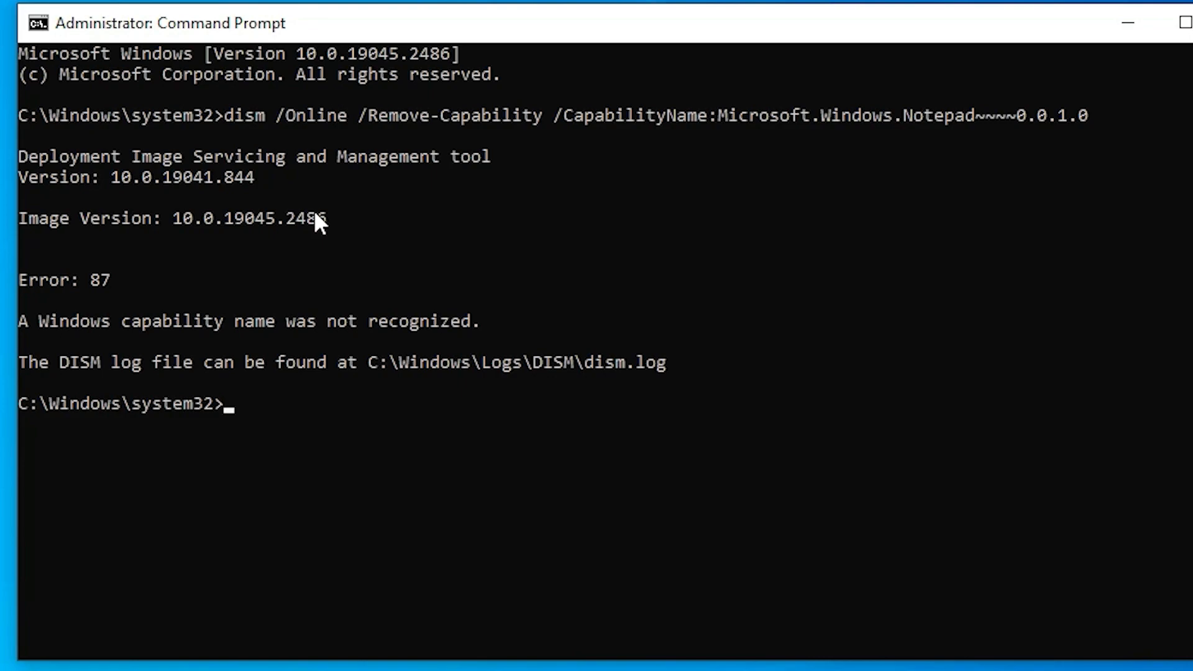
{"action": "mouse_move", "coordinate": [213, 287]}
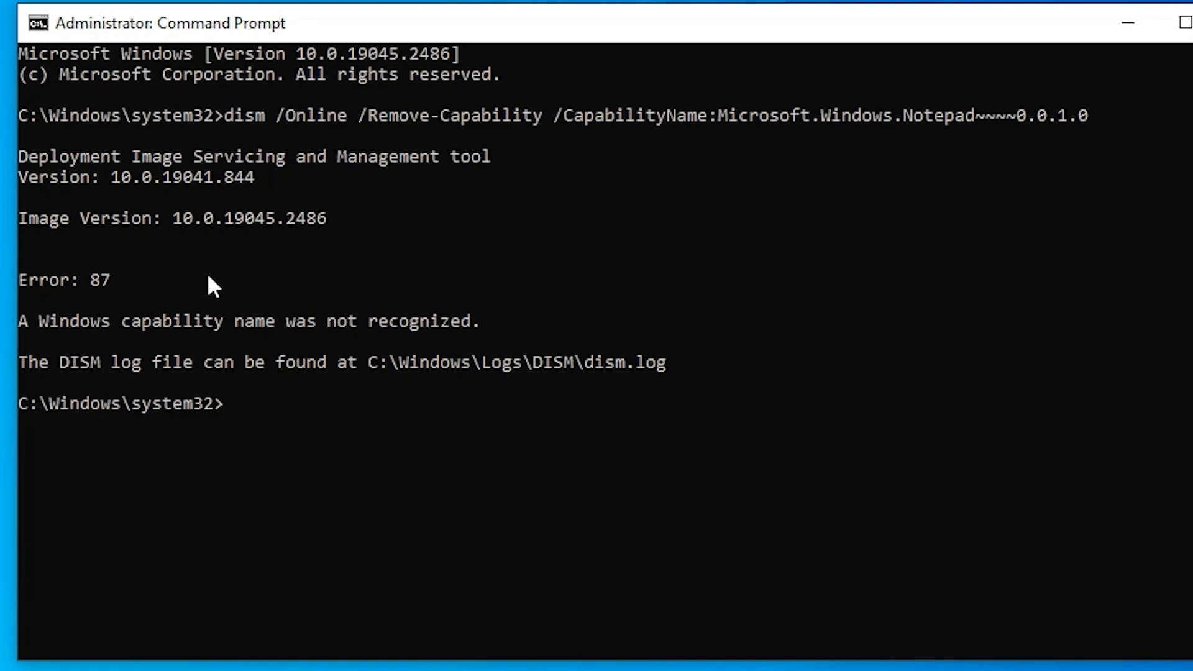
{"action": "mouse_move", "coordinate": [445, 449]}
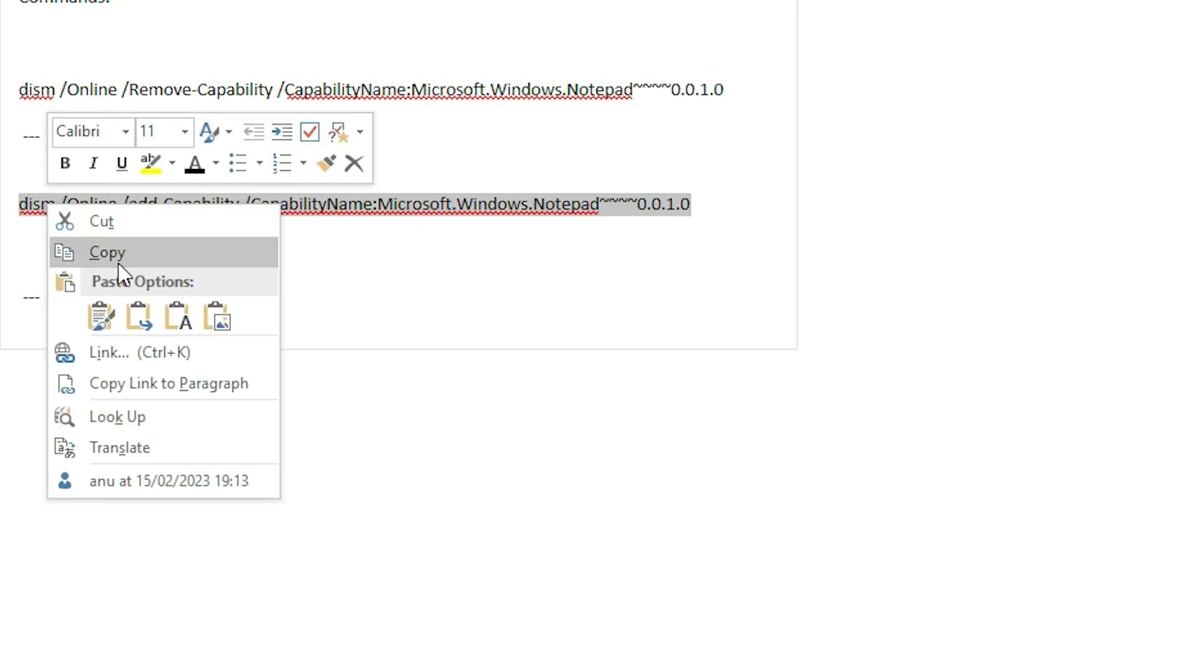
Copy and run the DISM add-capability command for Notepad to 100%, then exit
{"action": "left_click", "coordinate": [106, 251]}
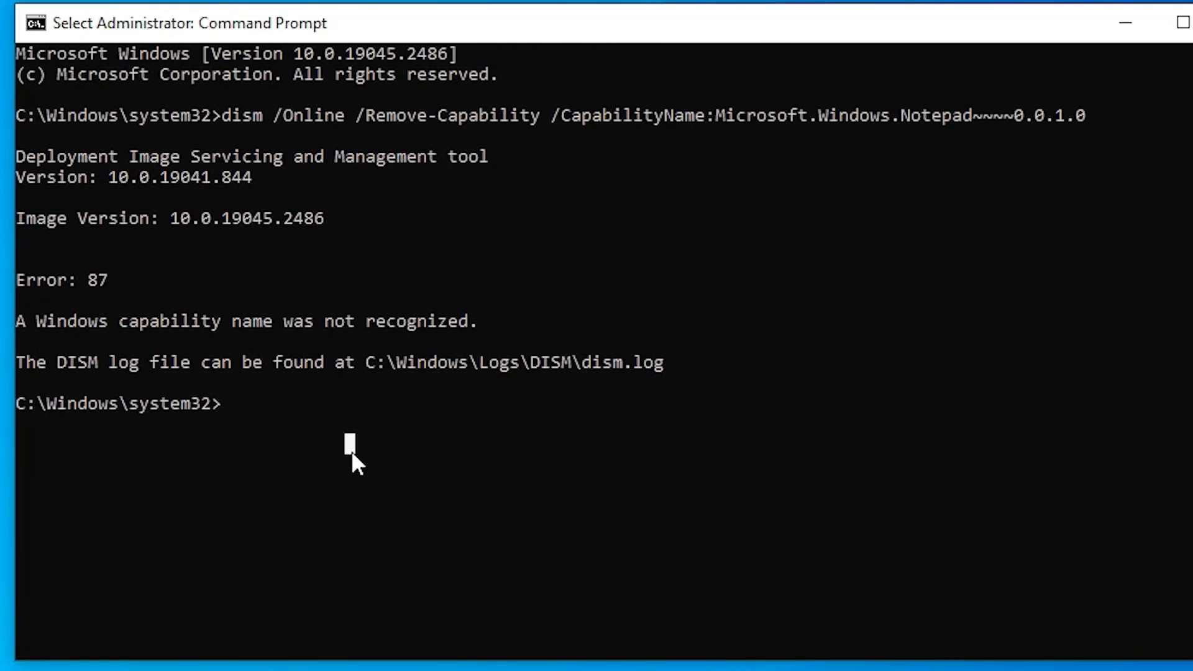
{"action": "key", "text": "Return"}
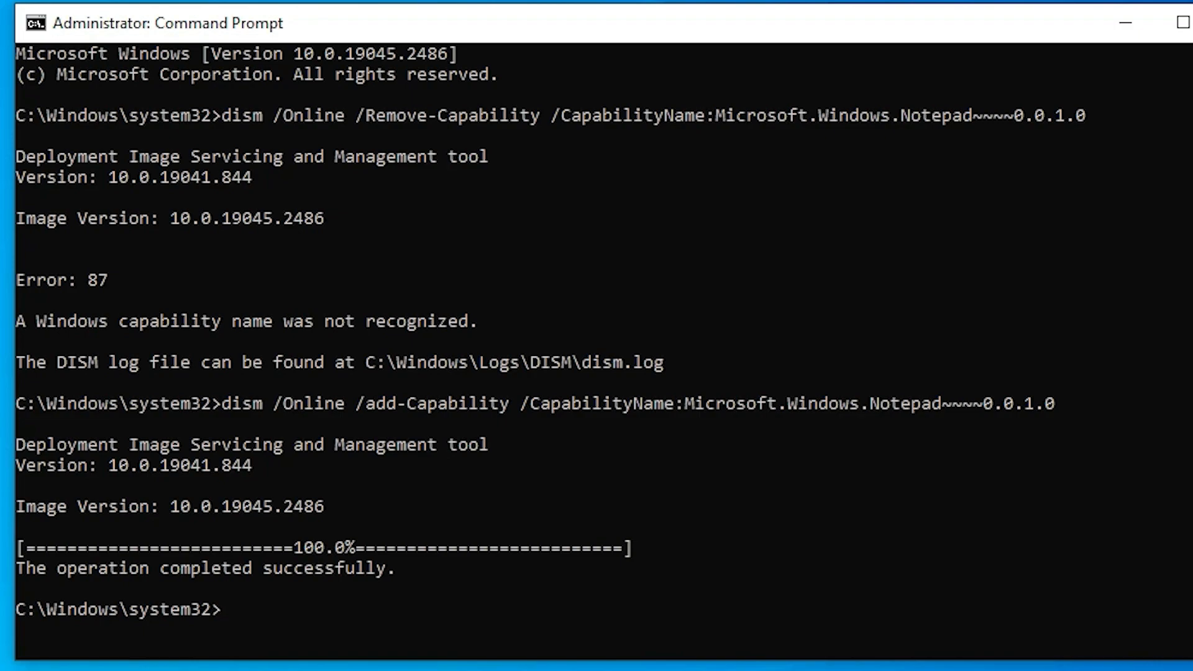
{"action": "type", "text": "exit"}
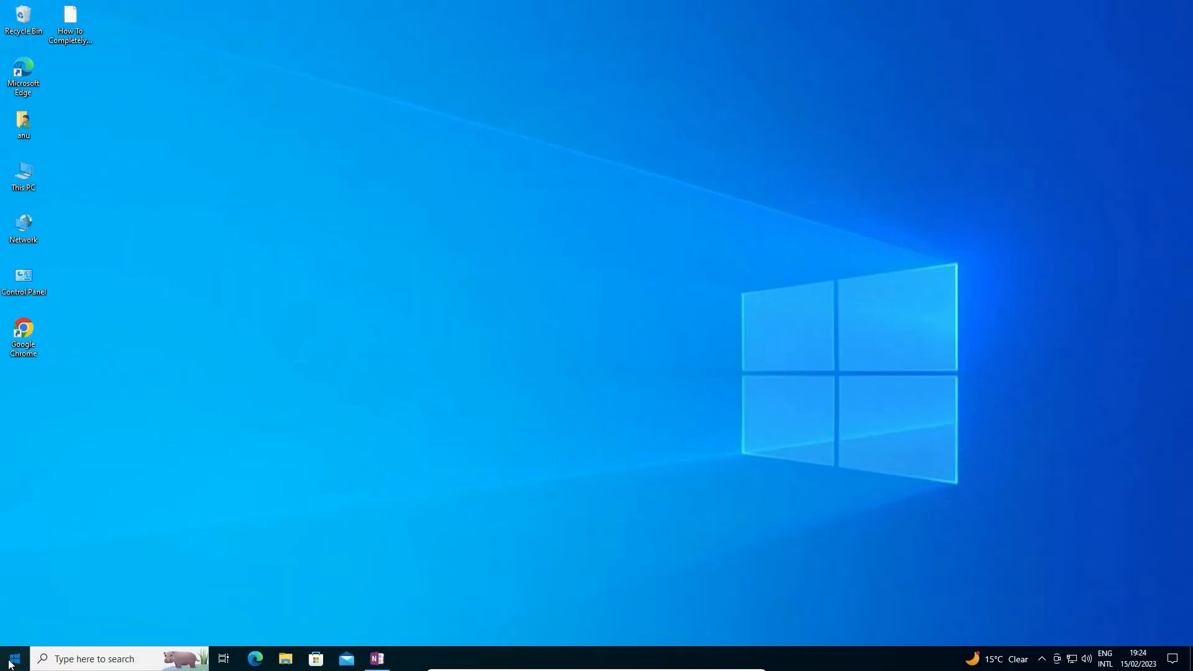
Restart the PC from the Start menu, then search Start for 'not'
{"action": "left_click", "coordinate": [12, 658]}
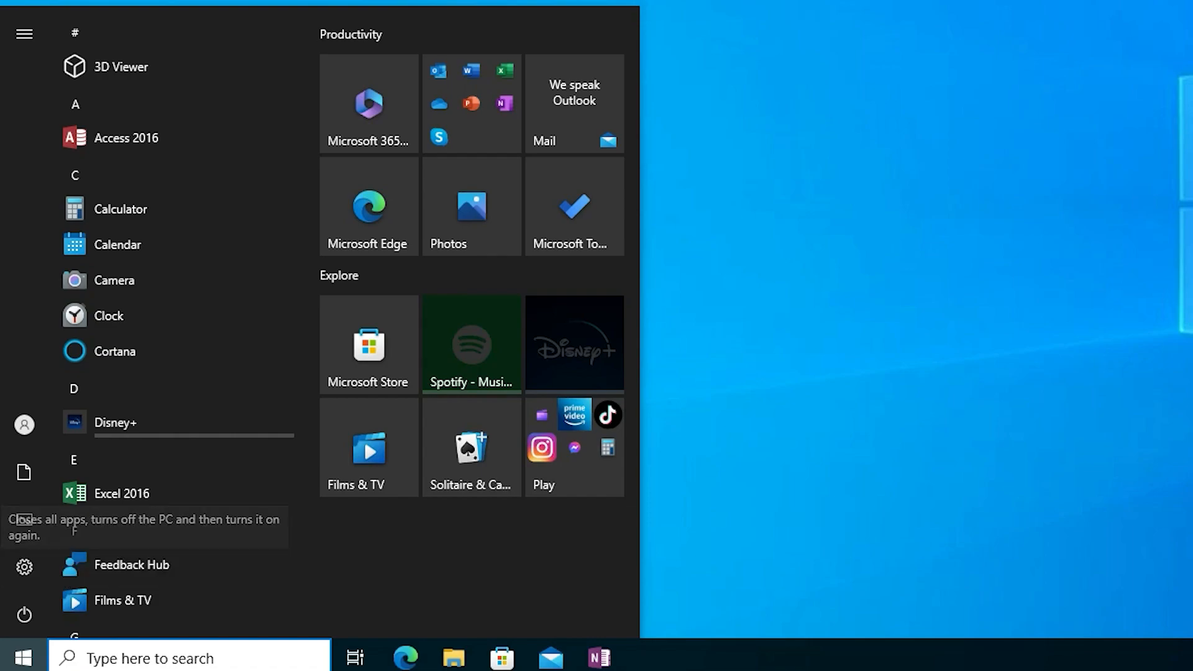
{"action": "left_click", "coordinate": [23, 657]}
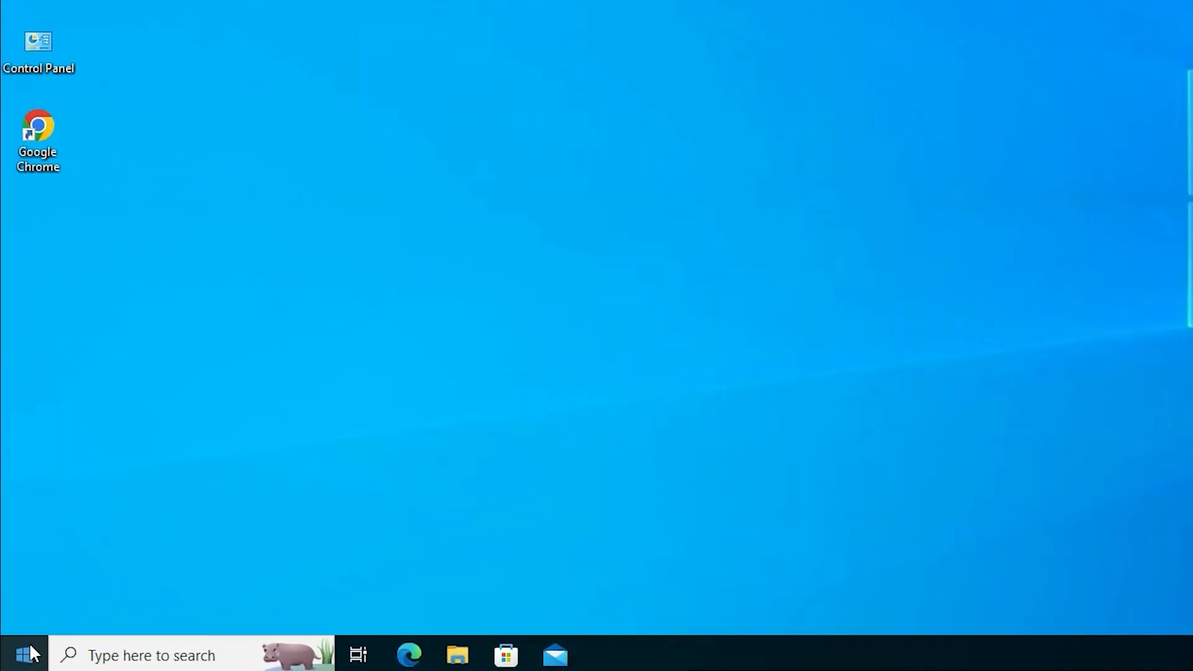
{"action": "type", "text": "no"}
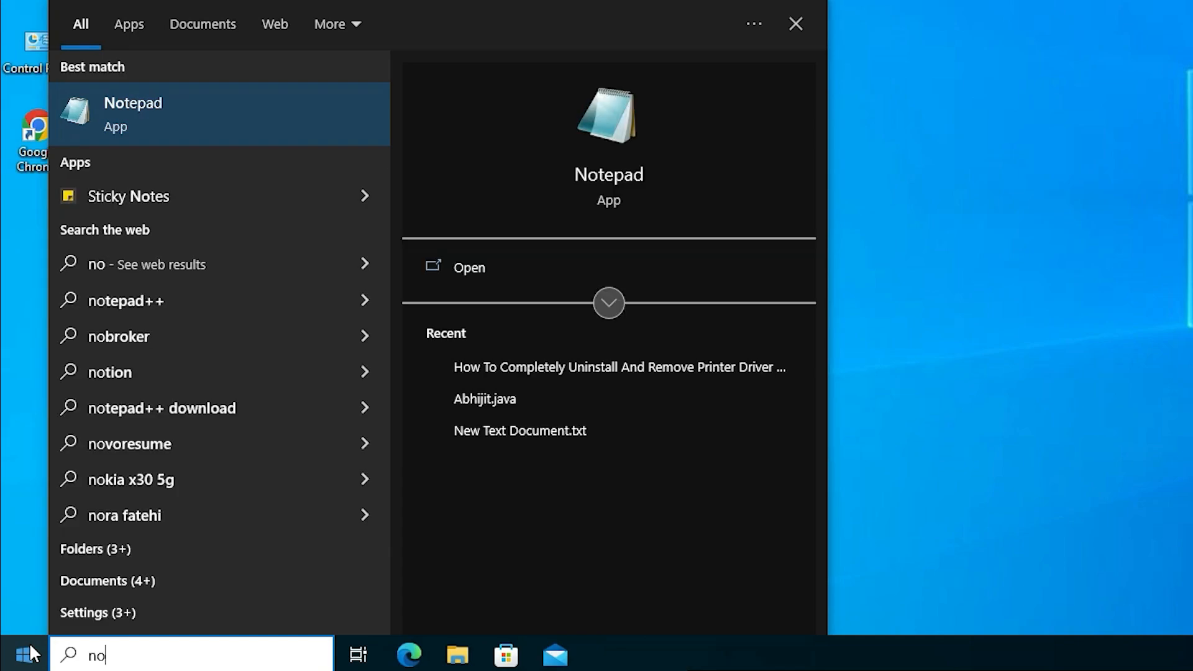
{"action": "type", "text": "t"}
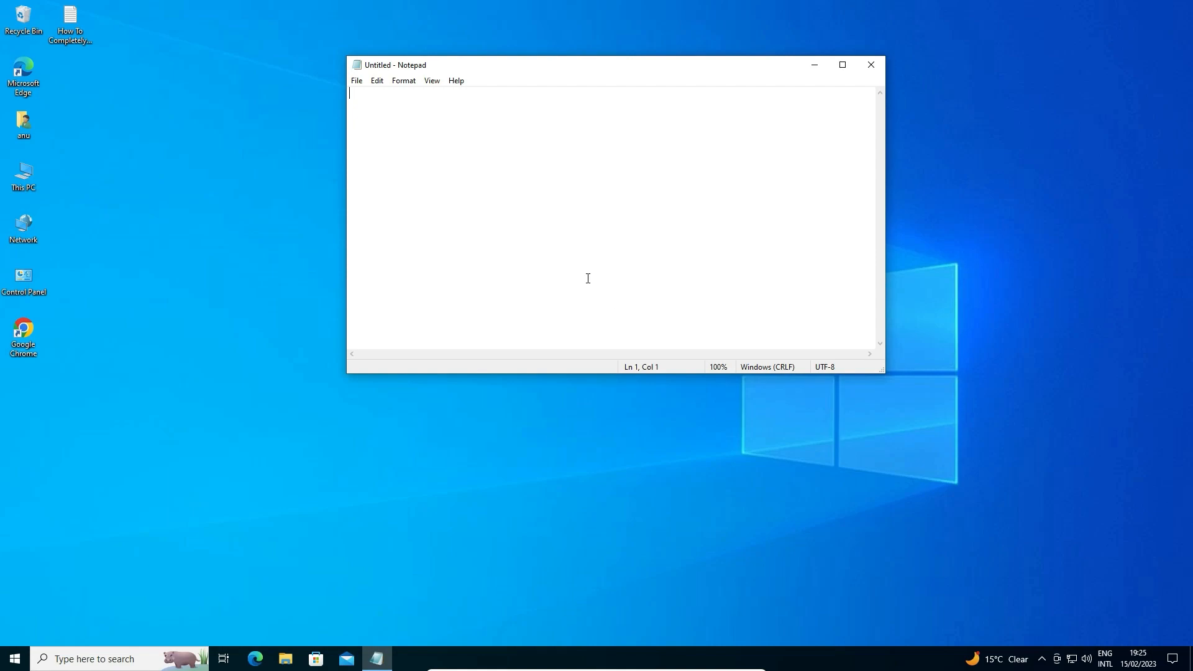
Type 'sdjsdjsd' into the untitled Notepad document
{"action": "type", "text": "sdjsdjsd"}
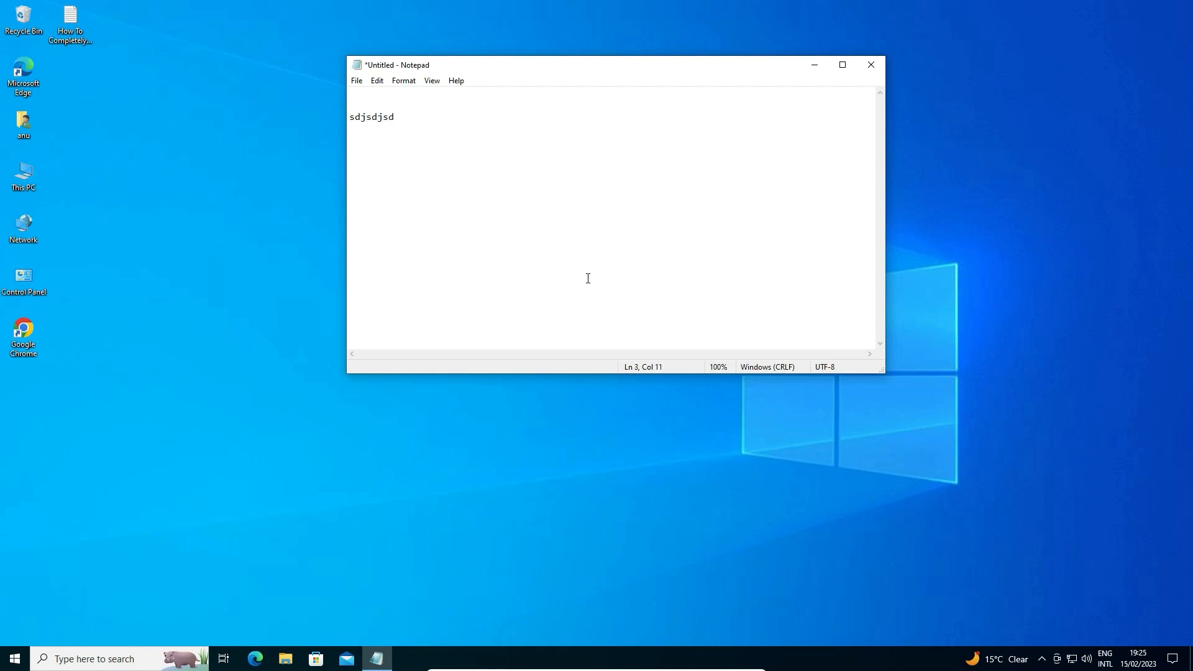